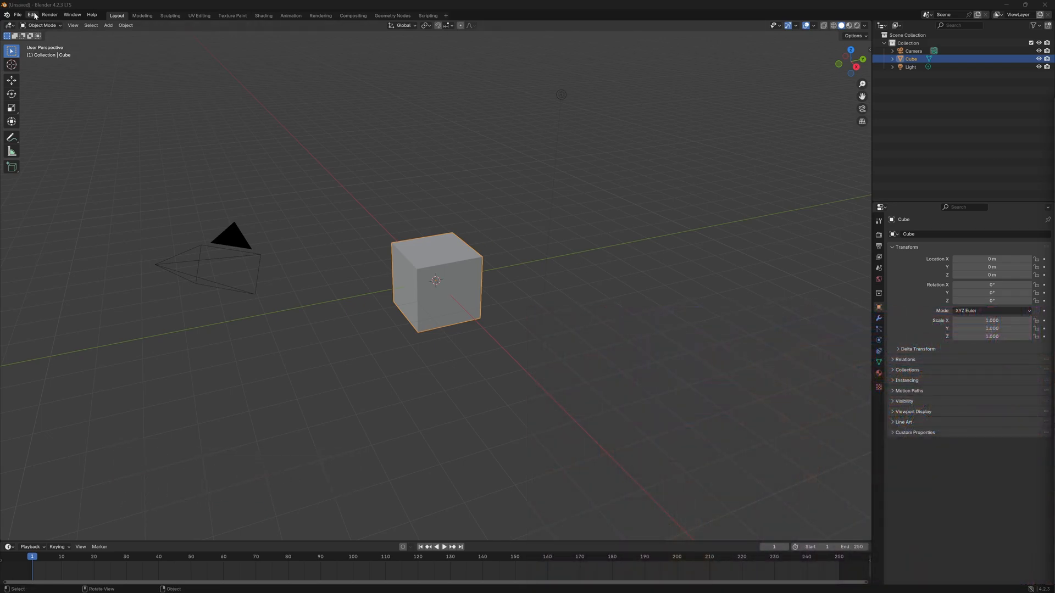
- Bring up Blender Preferences from the Edit menu over the default scene
left_click(31, 14)
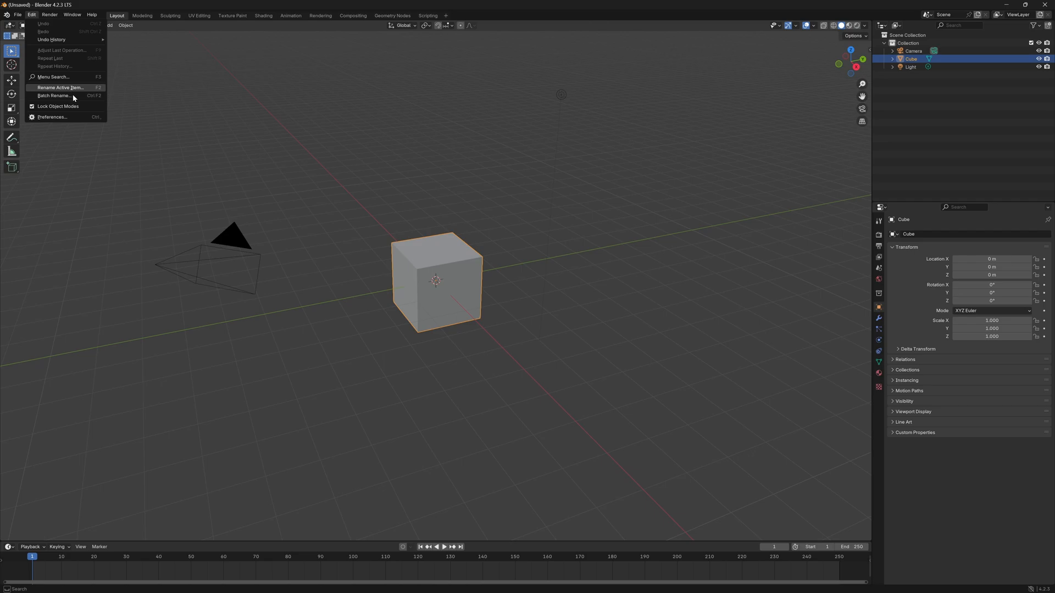
left_click(52, 117)
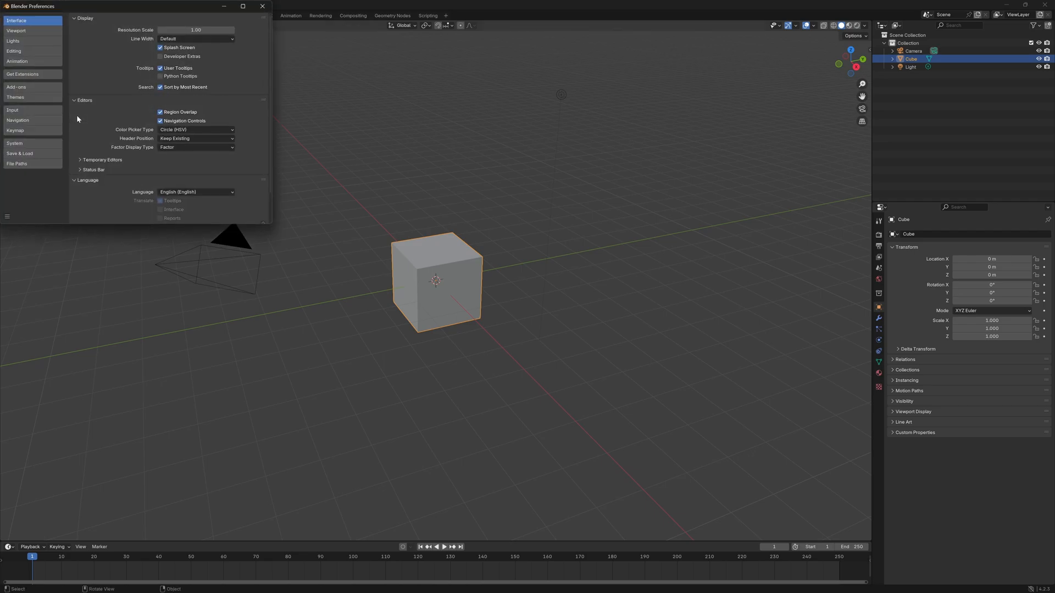
- Set the keymap preset to Industry Compatible and return to the default cube scene
left_click(14, 131)
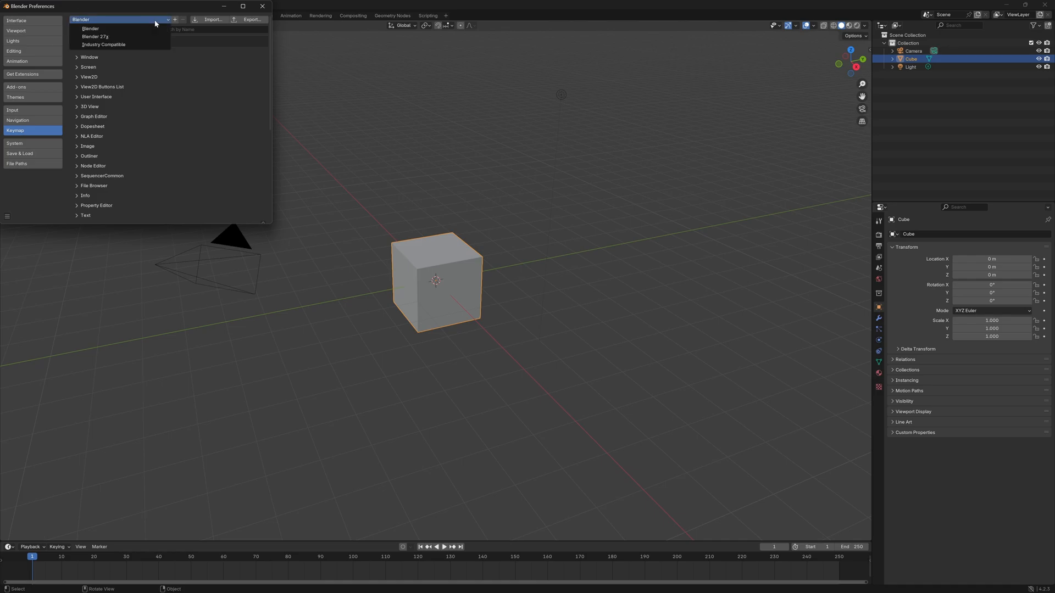
mouse_move(103, 43)
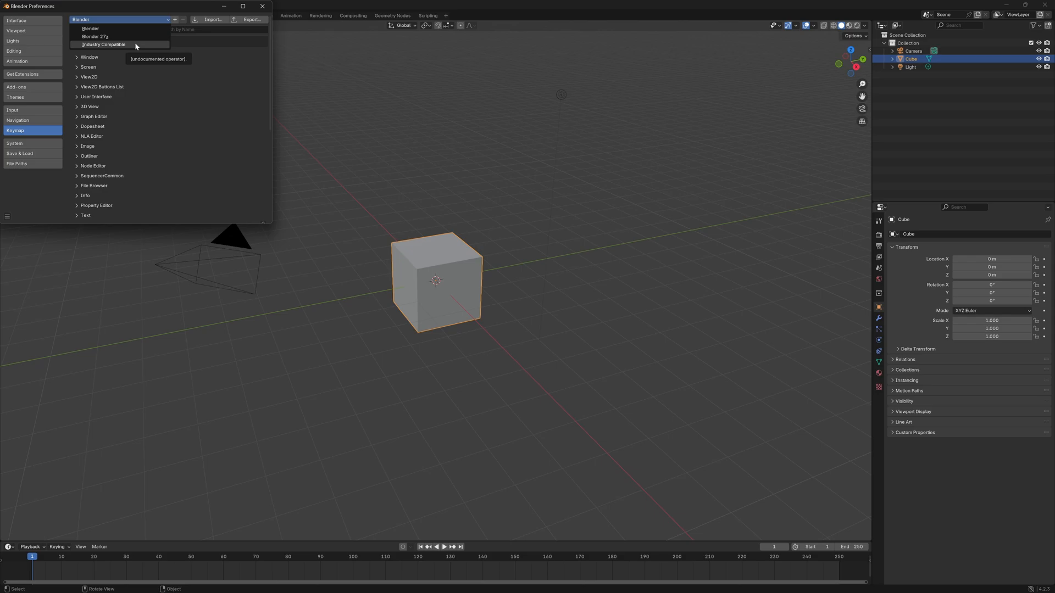
left_click(261, 7)
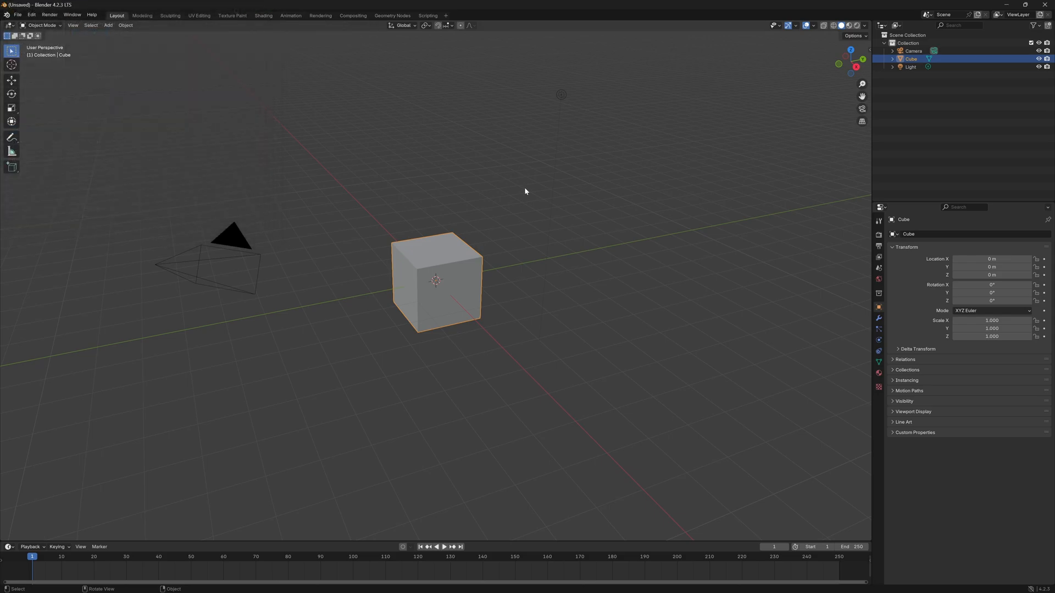
left_click(440, 159)
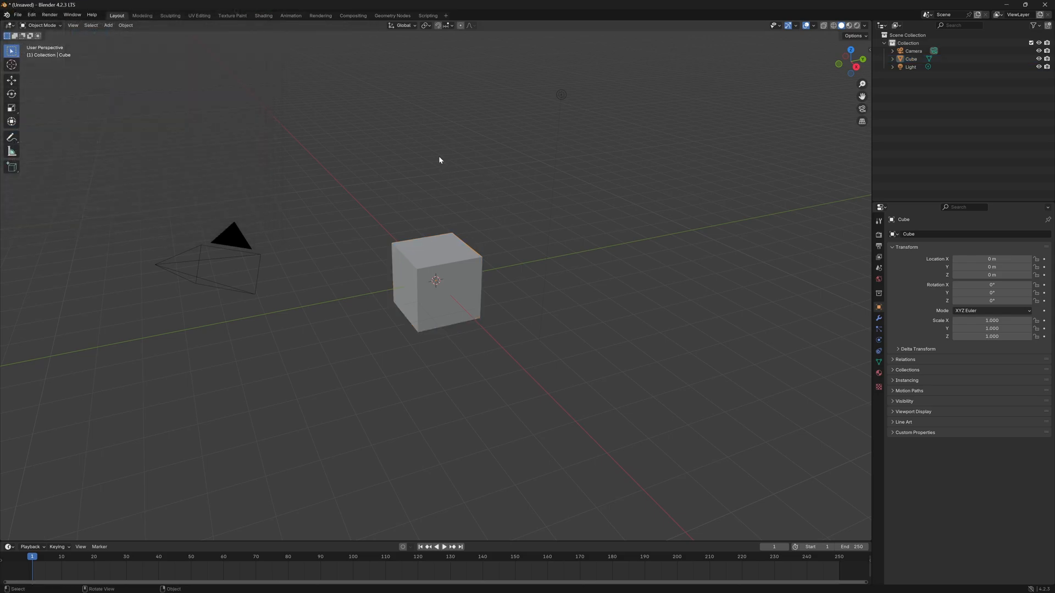